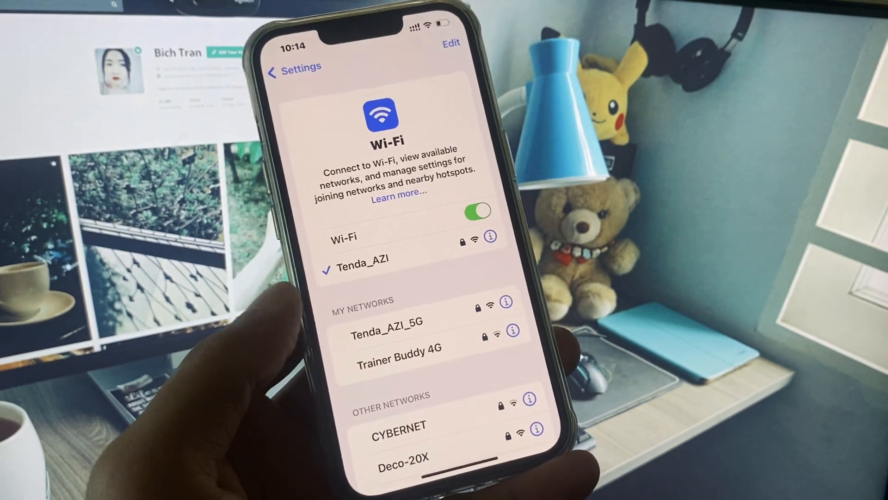
- Leave the Wi-Fi page (connected to Tenda_AZI) and return to the Settings list
{"action": "left_click", "coordinate": [293, 68]}
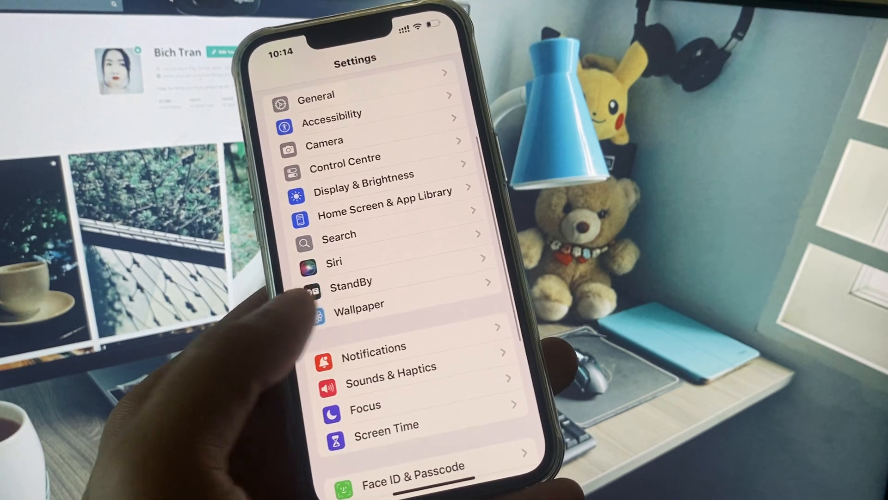
- Pass through General, then land on Screen Time showing Content & Privacy Restrictions
{"action": "left_click", "coordinate": [316, 95]}
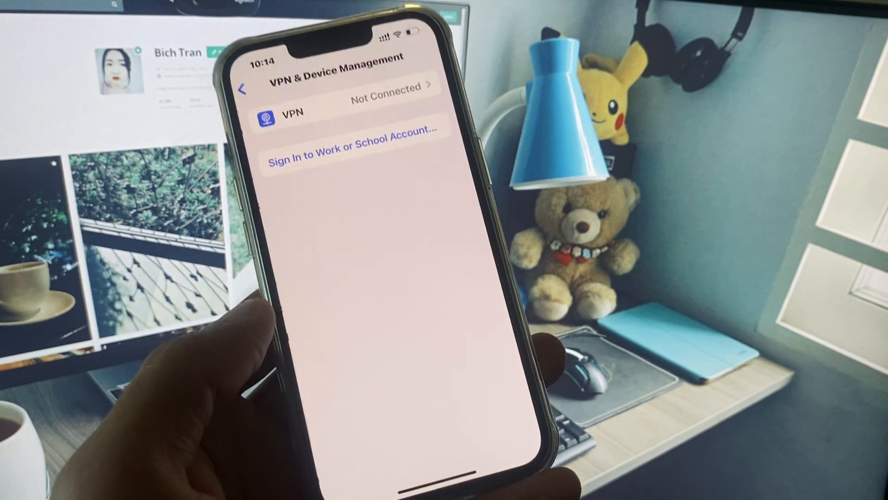
{"action": "left_click", "coordinate": [242, 89]}
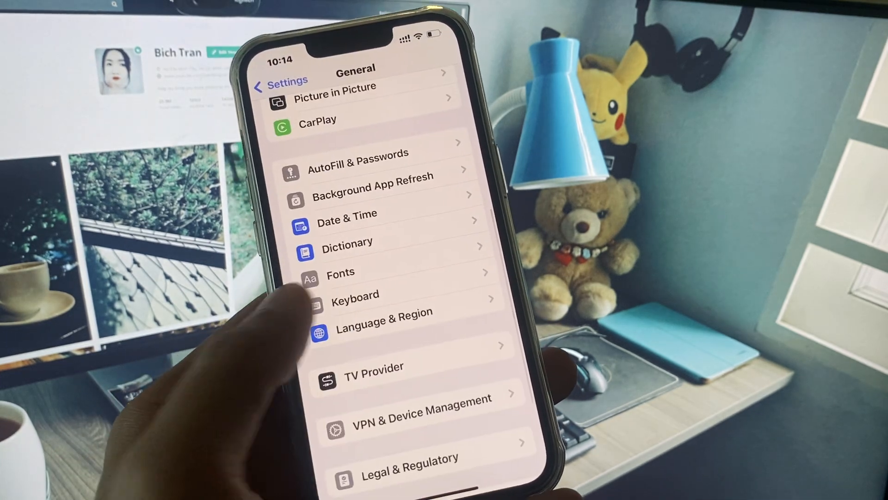
{"action": "left_click", "coordinate": [281, 81]}
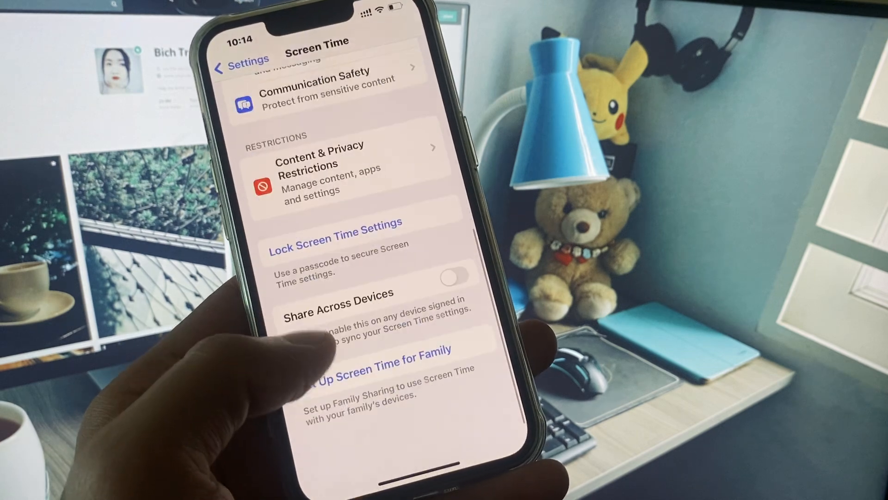
- Check Require Password under iTunes & App Store Purchases, then return to the Settings list
{"action": "left_click", "coordinate": [320, 167]}
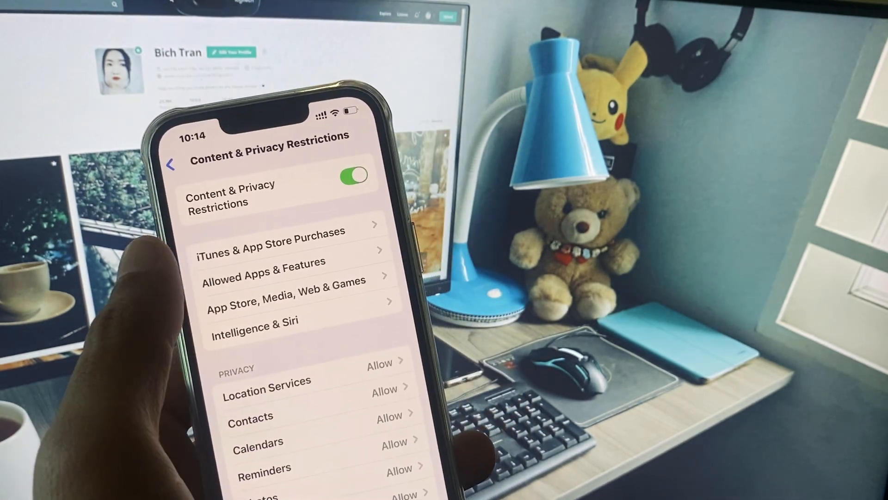
{"action": "left_click", "coordinate": [271, 233]}
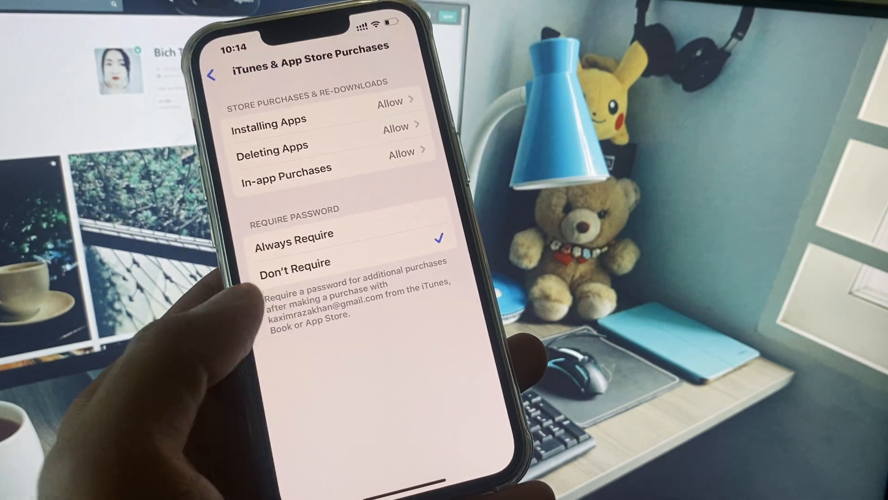
{"action": "left_click", "coordinate": [214, 75]}
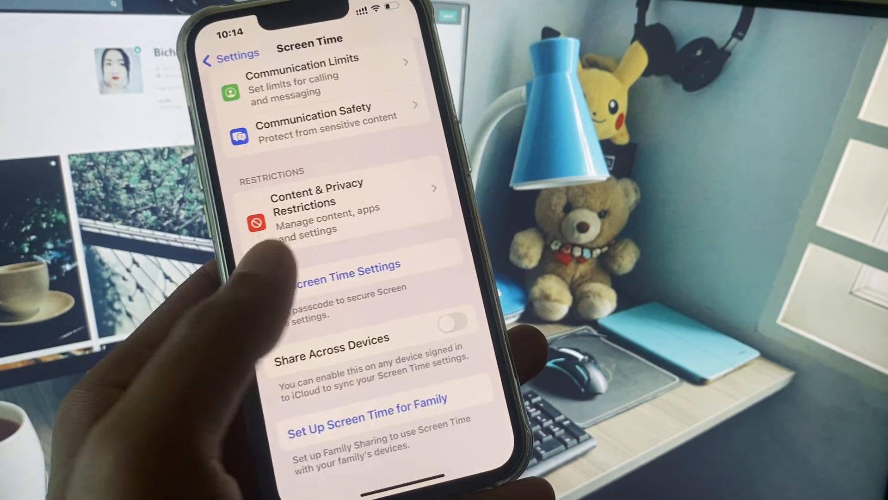
{"action": "left_click", "coordinate": [229, 53]}
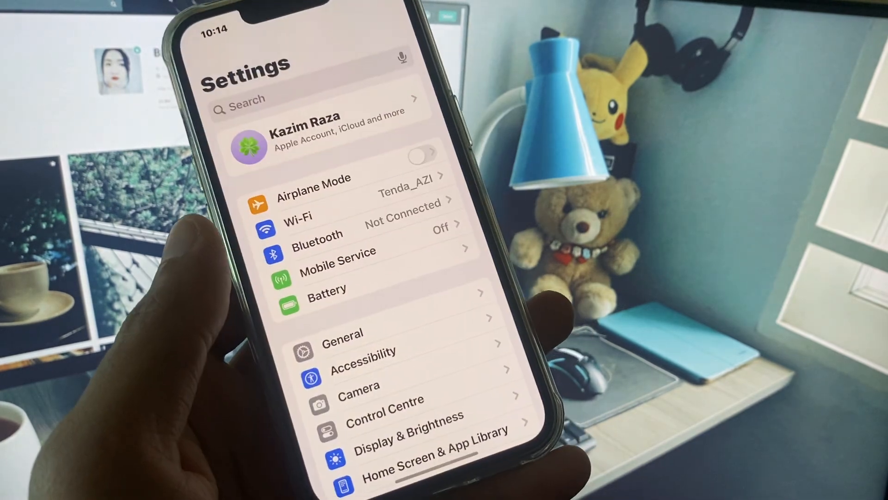
- Review Face ID & Passcode, confirming Face ID is on for unlock, App Store and payments
{"action": "scroll", "scroll_direction": "down", "scroll_amount": 3}
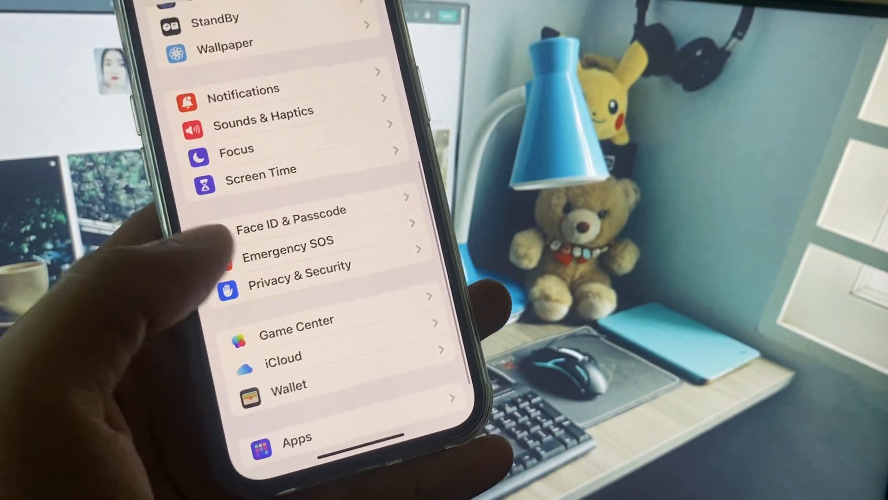
{"action": "left_click", "coordinate": [293, 211]}
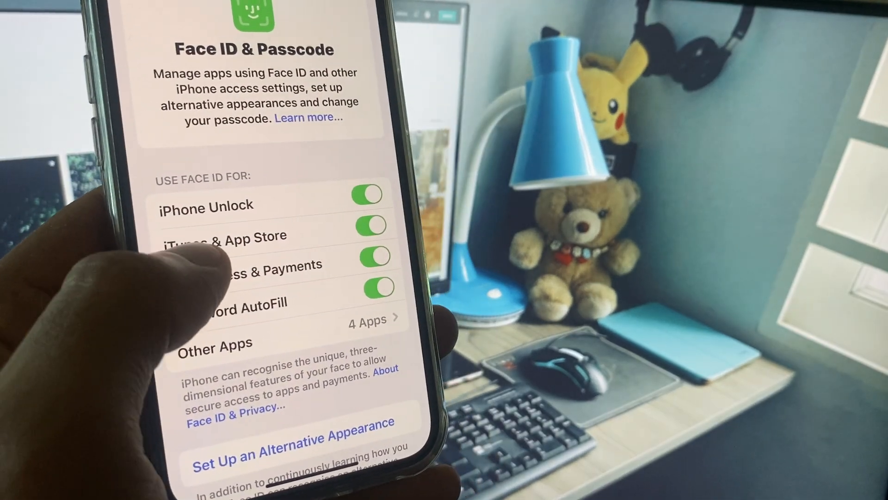
{"action": "scroll", "scroll_direction": "down", "scroll_amount": 3}
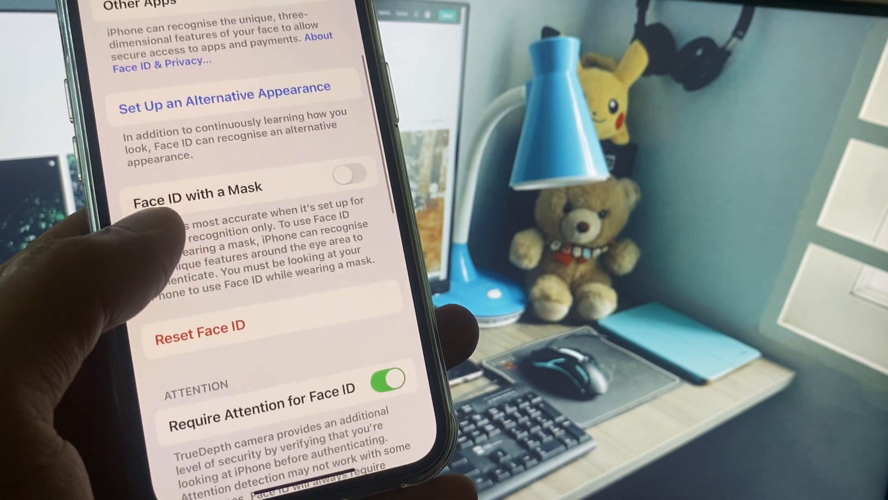
{"action": "scroll", "scroll_direction": "up", "scroll_amount": 3}
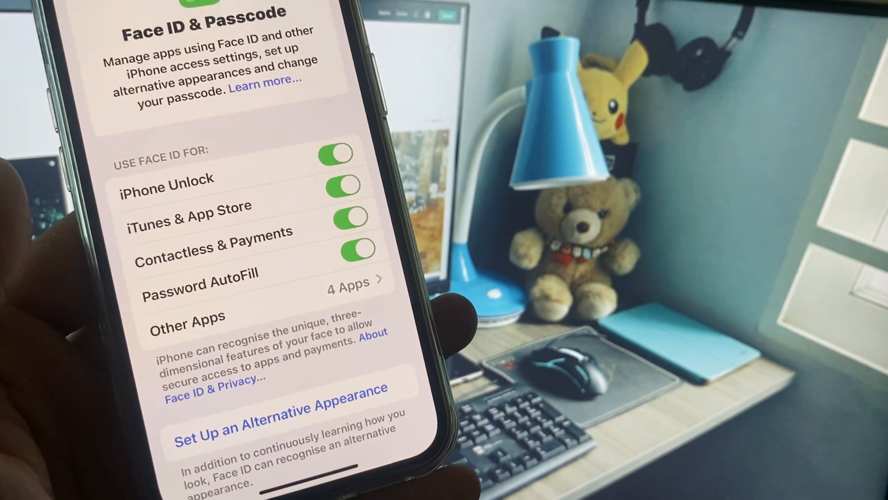